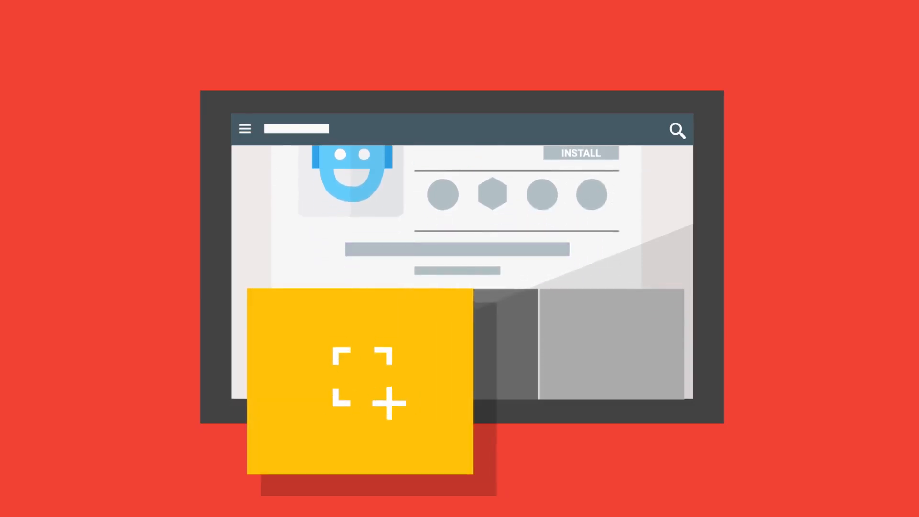
# Dismiss the yellow add-screenshot card so the full listing with robot icon and Install badge shows
pyautogui.moveTo(359, 383); pyautogui.dragTo(507, 383)
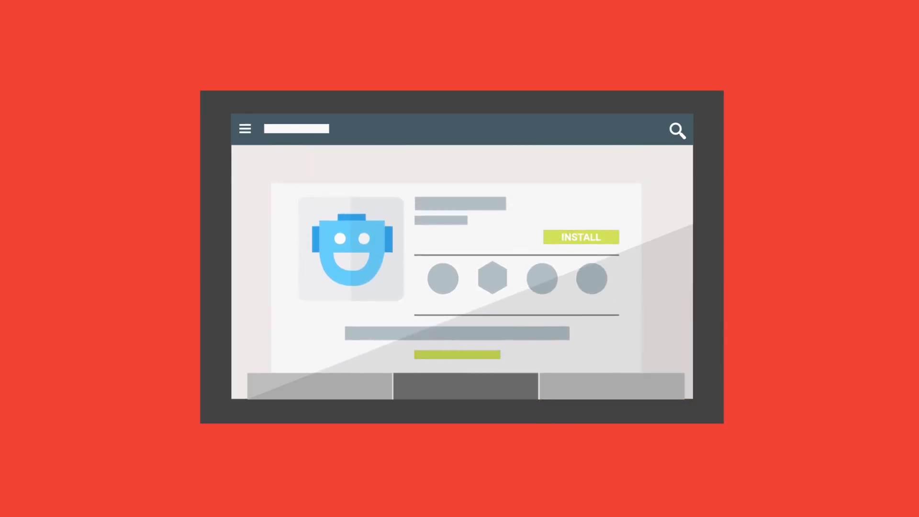
pyautogui.click(581, 236)
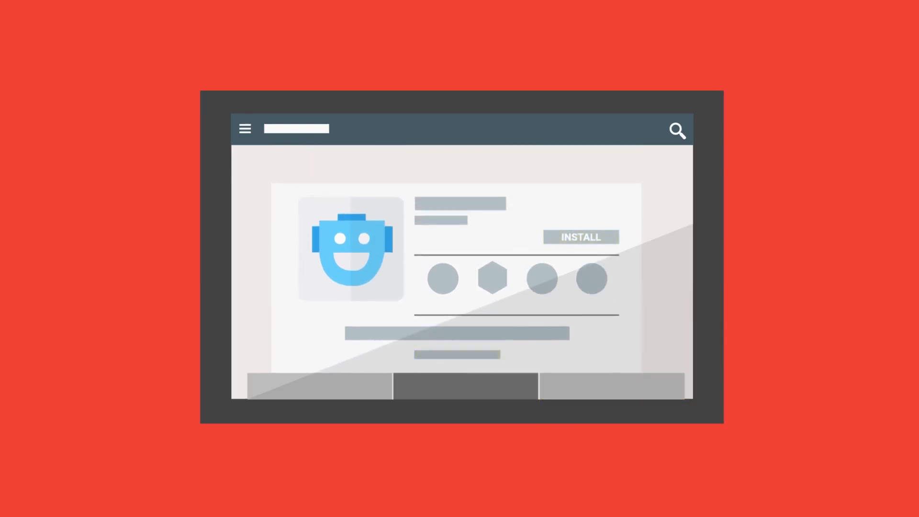